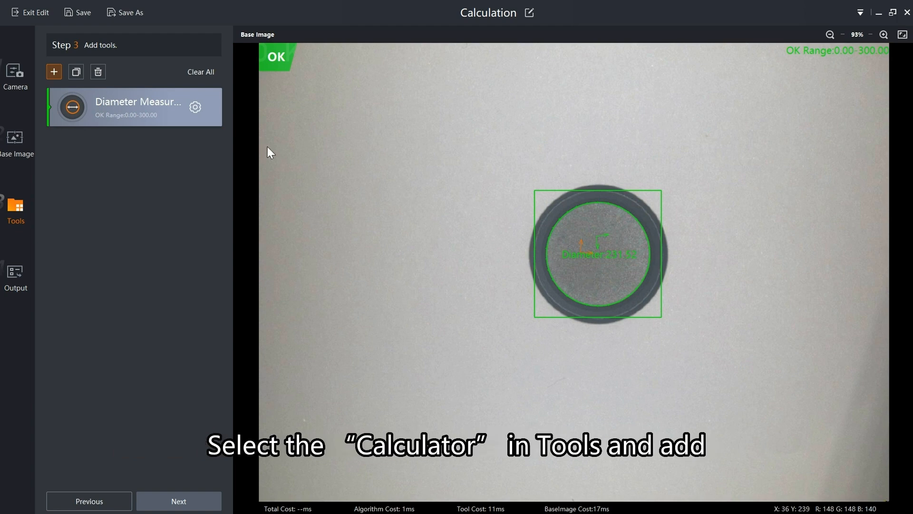
Add a Calculator tool with two variables, var0 and var1, and start editing var0's formula.
{"action": "left_click", "coordinate": [54, 71]}
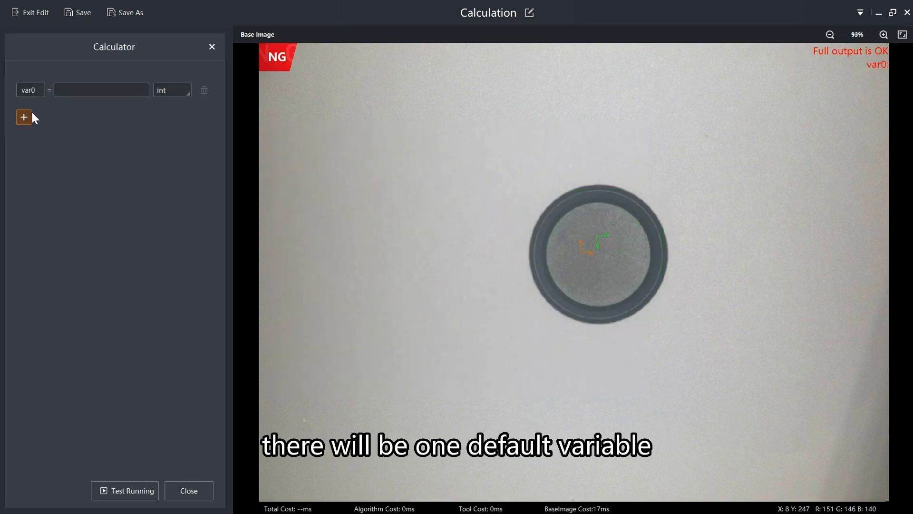
{"action": "left_click", "coordinate": [24, 117]}
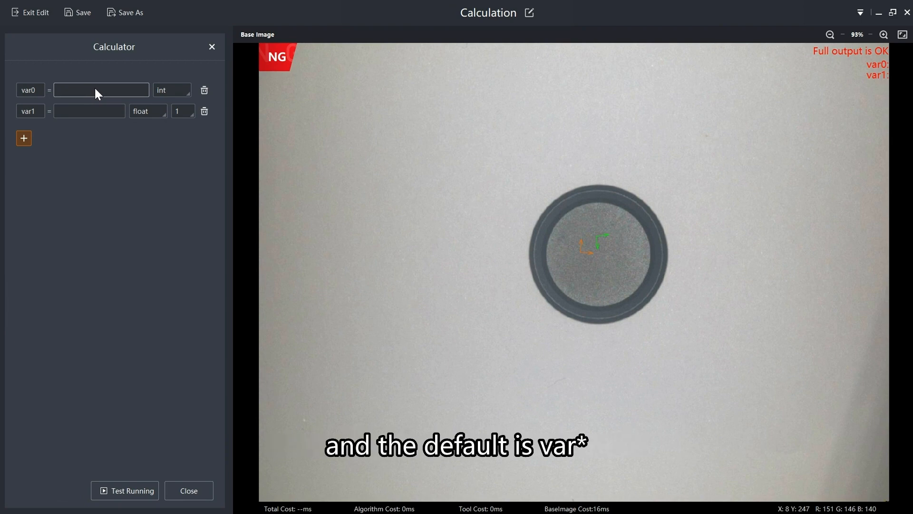
{"action": "left_click", "coordinate": [101, 90]}
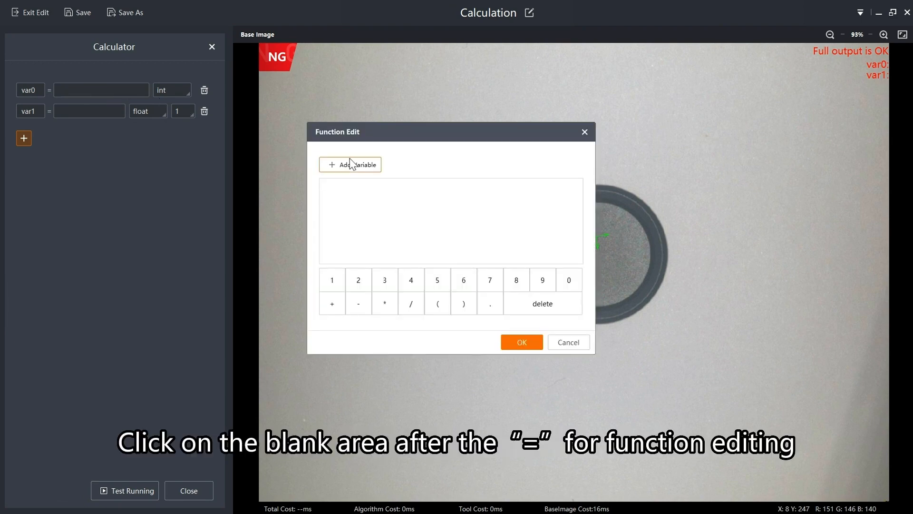
Set var0 to the camera image Module Status multiplied by 24/6.
{"action": "left_click", "coordinate": [350, 164]}
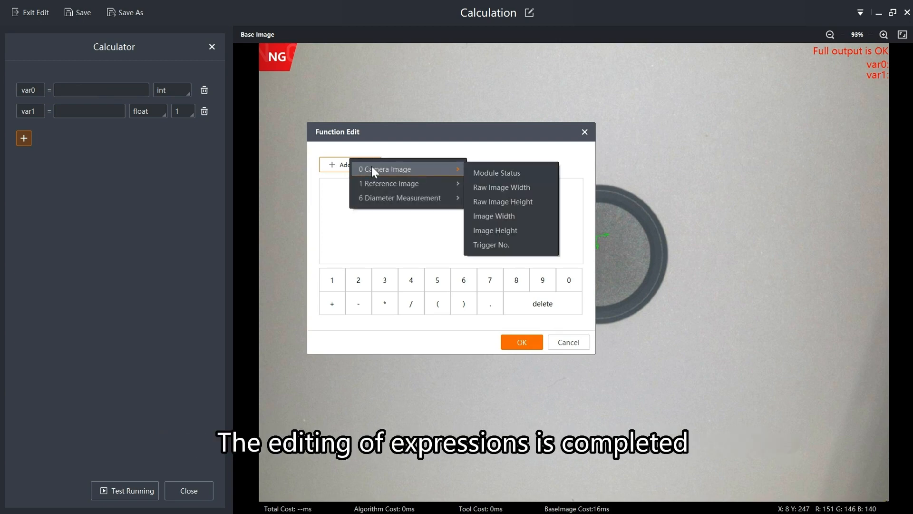
{"action": "mouse_move", "coordinate": [496, 172]}
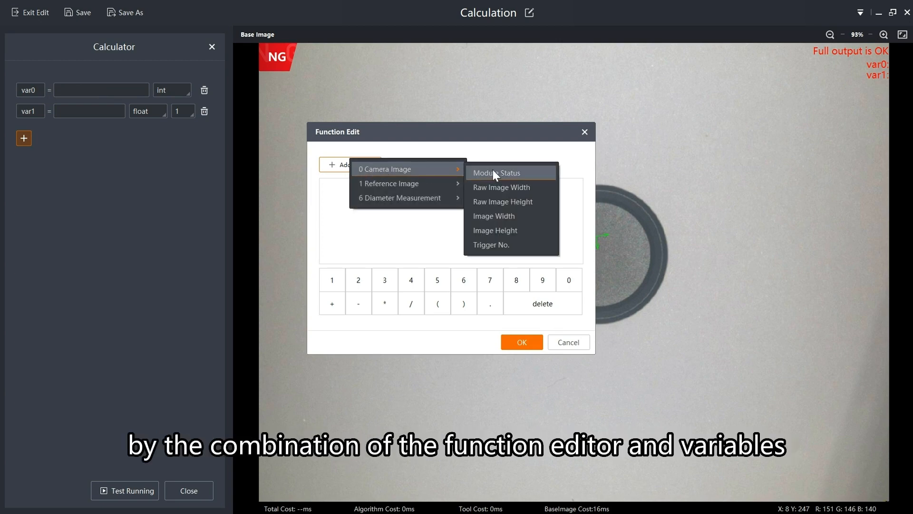
{"action": "left_click", "coordinate": [495, 172]}
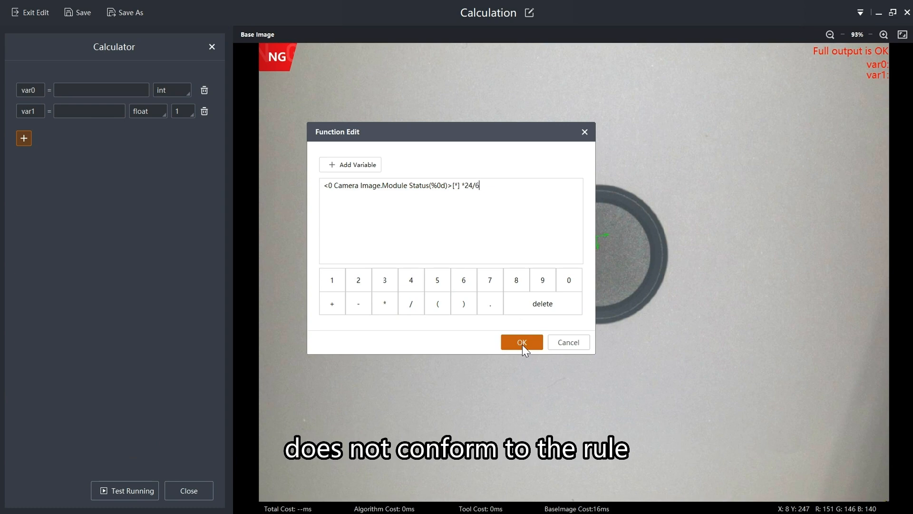
{"action": "left_click", "coordinate": [520, 342]}
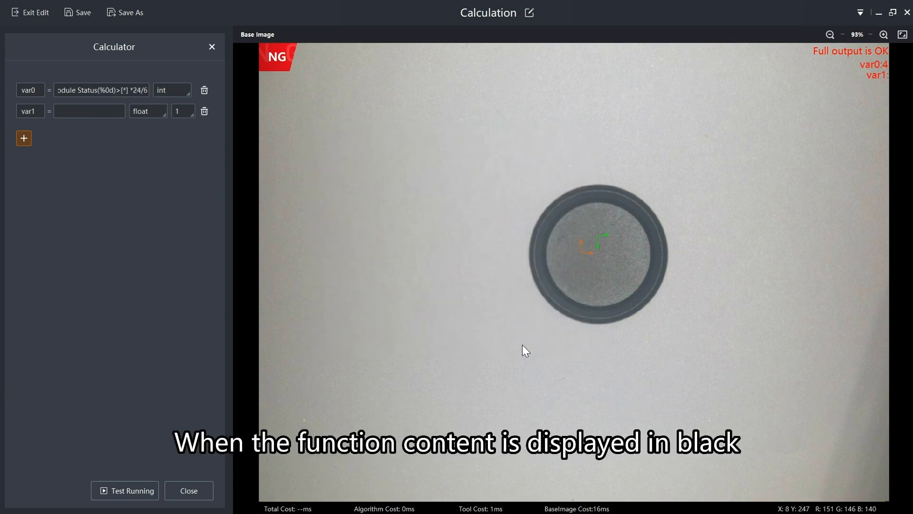
Set var1 to the measured Circle Diameter plus a constant of 100.
{"action": "left_click", "coordinate": [88, 110]}
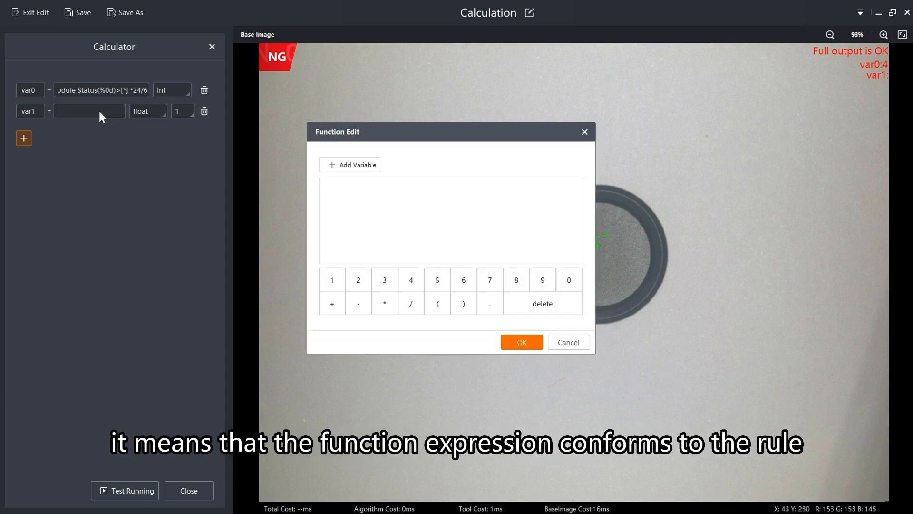
{"action": "left_click", "coordinate": [351, 164]}
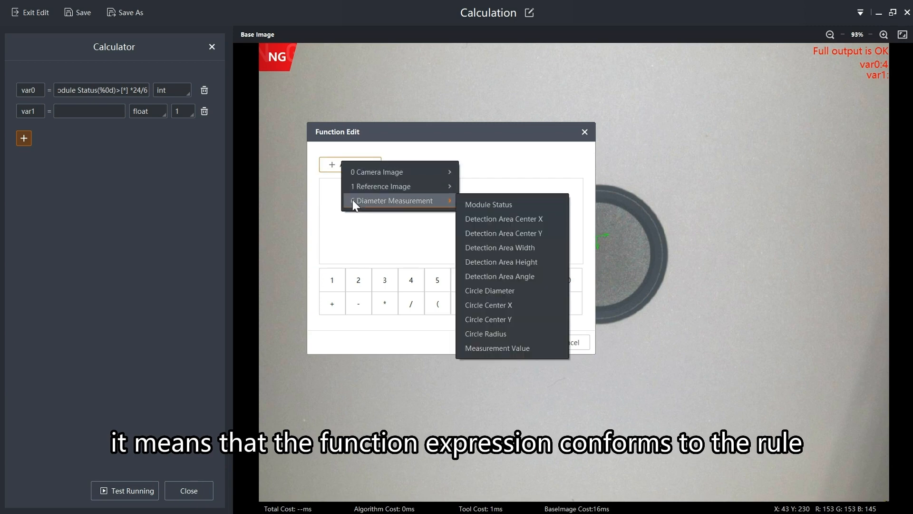
{"action": "left_click", "coordinate": [489, 290]}
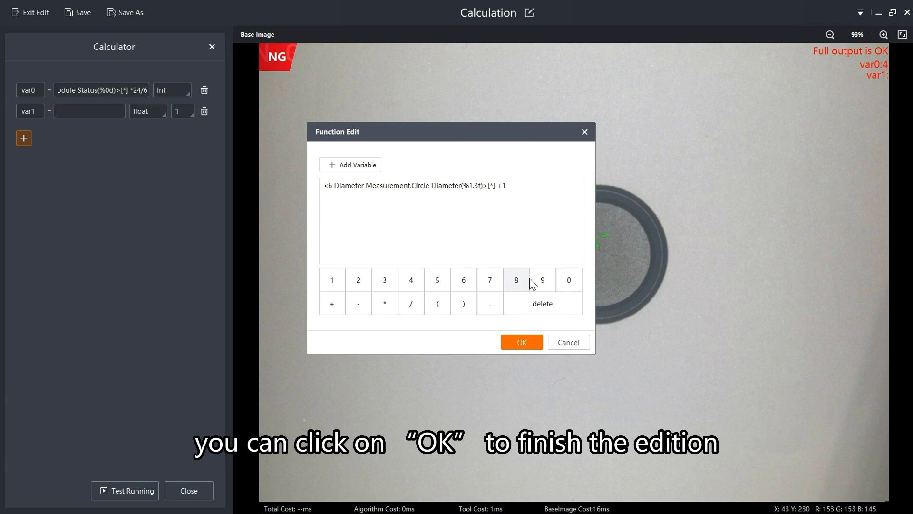
{"action": "left_click", "coordinate": [521, 342]}
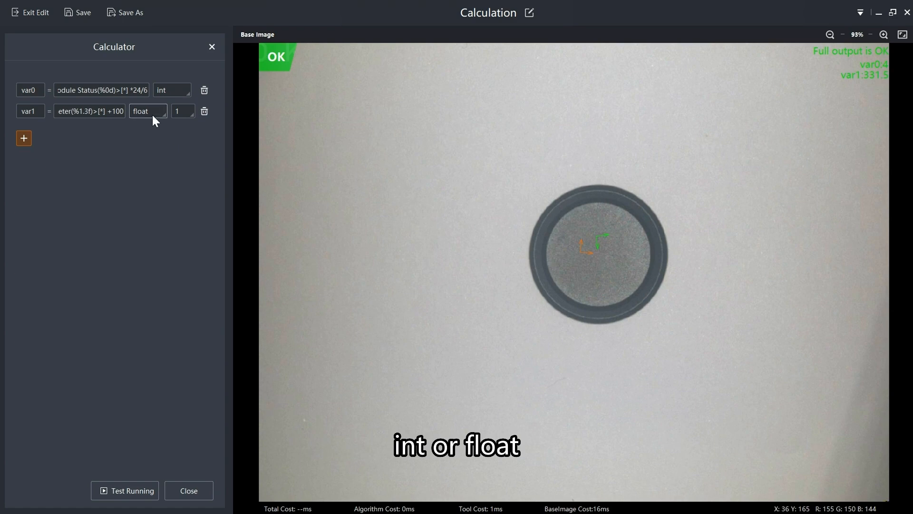
Keep var1 as a float and show it with four, then six decimal places (331.525089).
{"action": "left_click", "coordinate": [148, 111]}
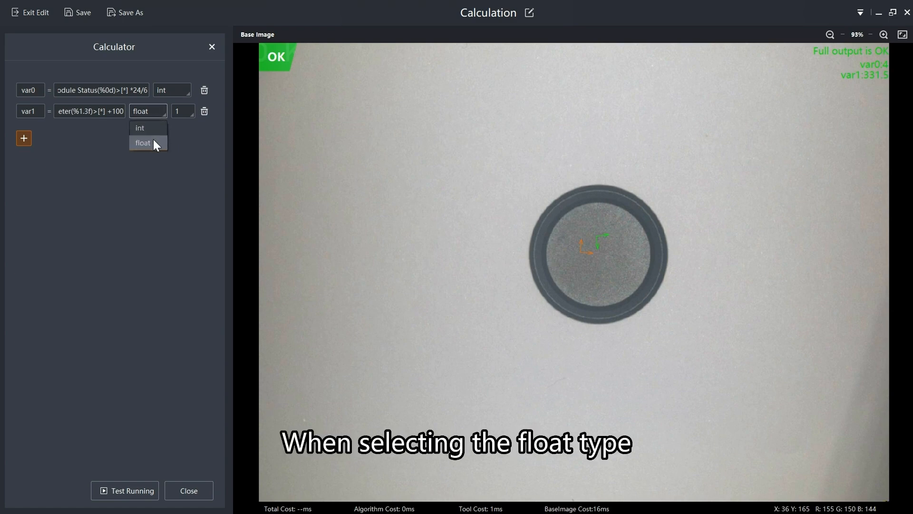
{"action": "left_click", "coordinate": [142, 144]}
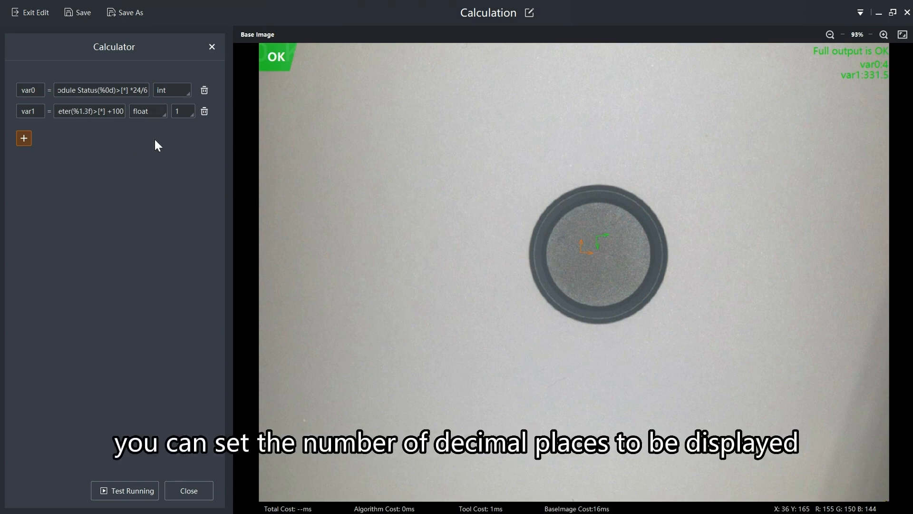
{"action": "left_click", "coordinate": [183, 112]}
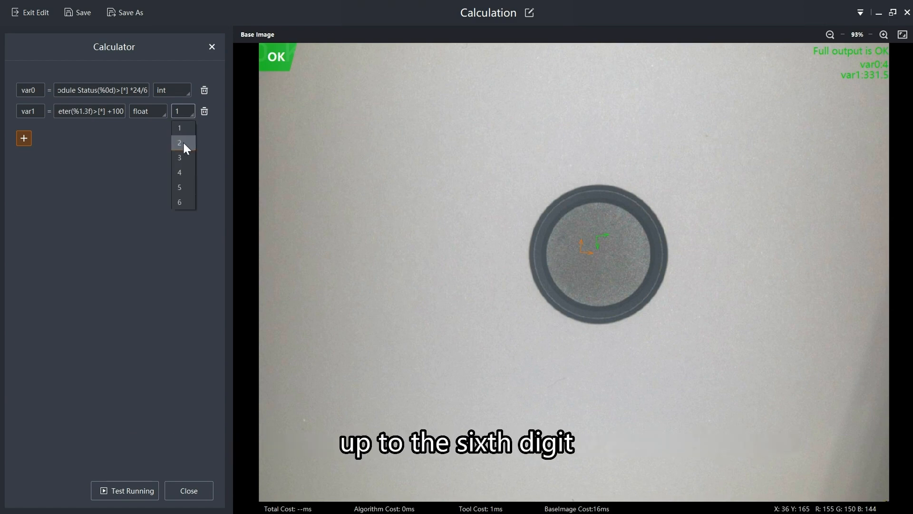
{"action": "left_click", "coordinate": [179, 142]}
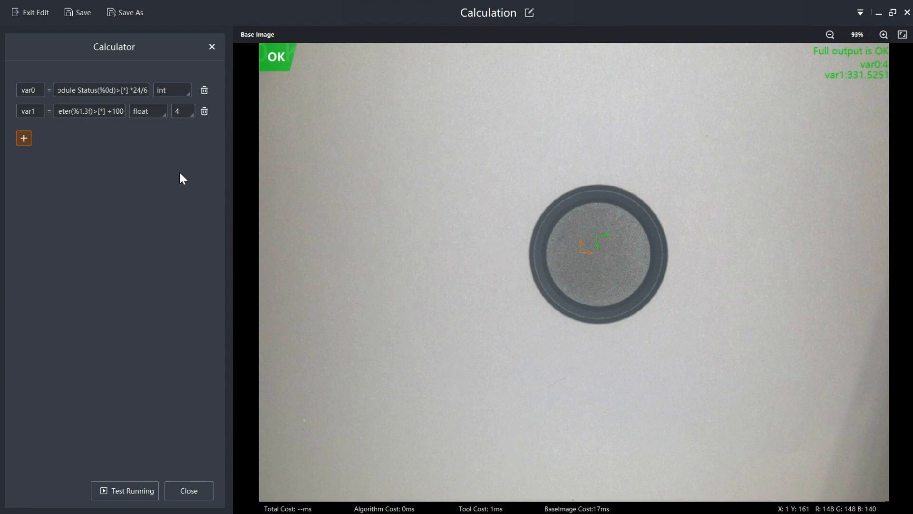
{"action": "mouse_move", "coordinate": [308, 220]}
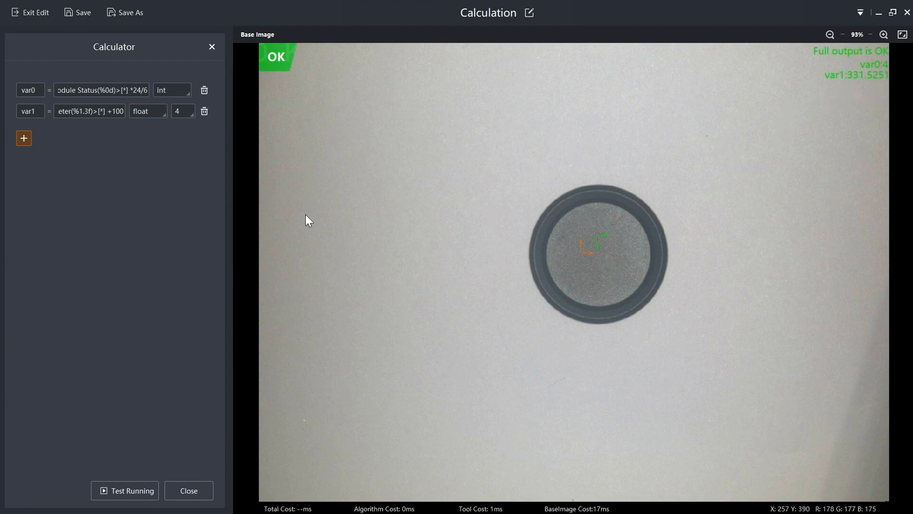
{"action": "left_click", "coordinate": [183, 111]}
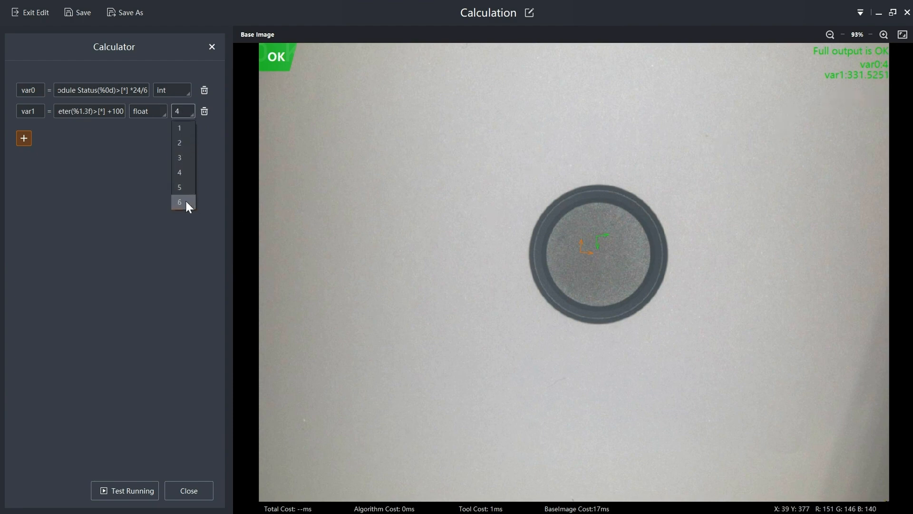
{"action": "left_click", "coordinate": [179, 202]}
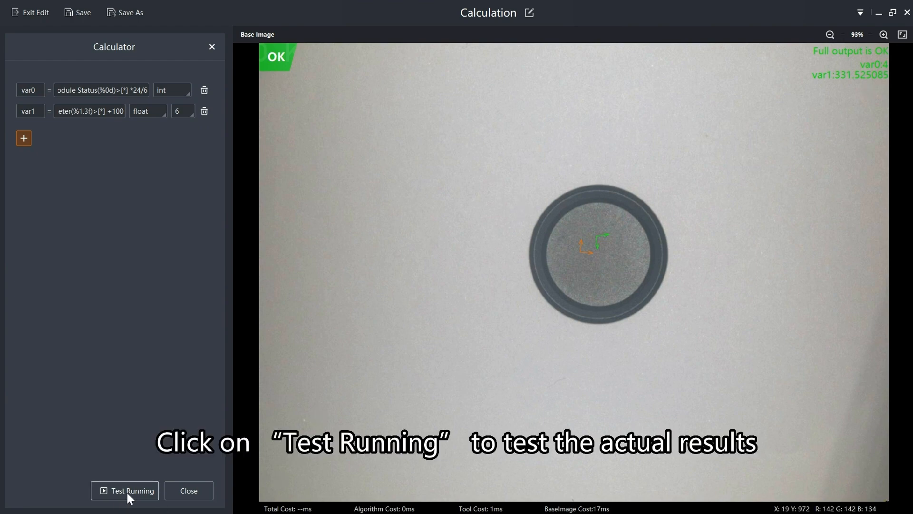
Run the Calculator on live camera images, then stop the test run.
{"action": "left_click", "coordinate": [125, 491]}
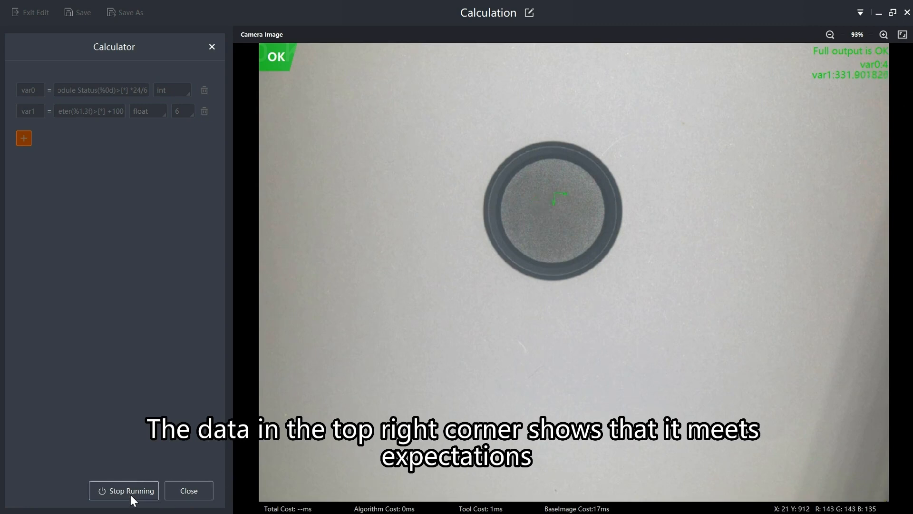
{"action": "left_click", "coordinate": [189, 490]}
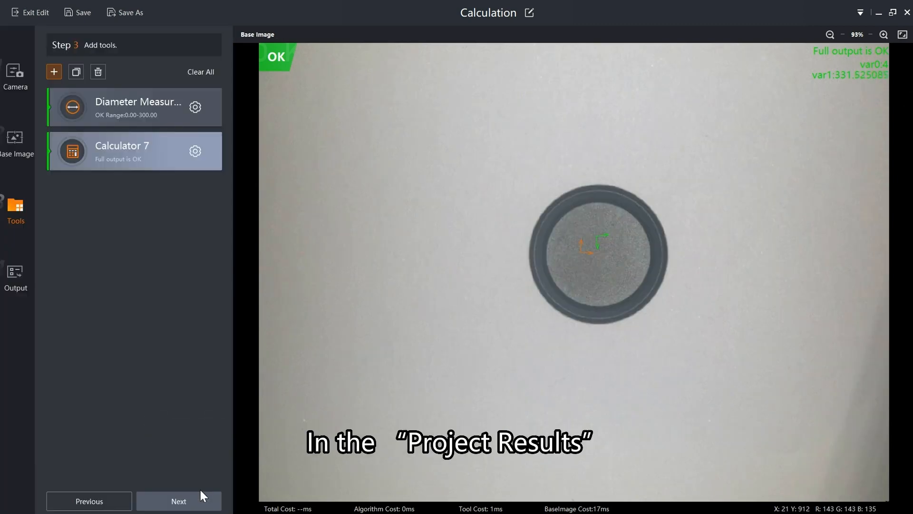
In Step 4 Output, choose a Custom project result rule and browse the logic data modules.
{"action": "left_click", "coordinate": [178, 501]}
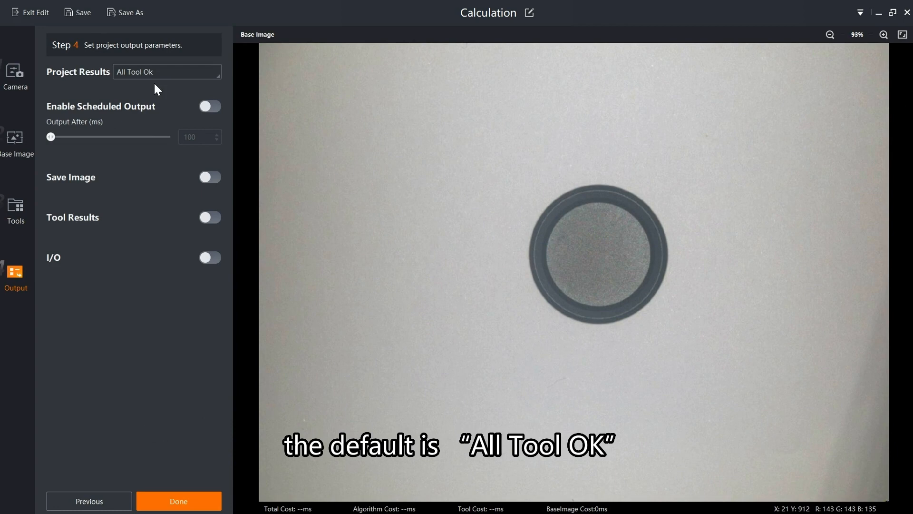
{"action": "left_click", "coordinate": [167, 71]}
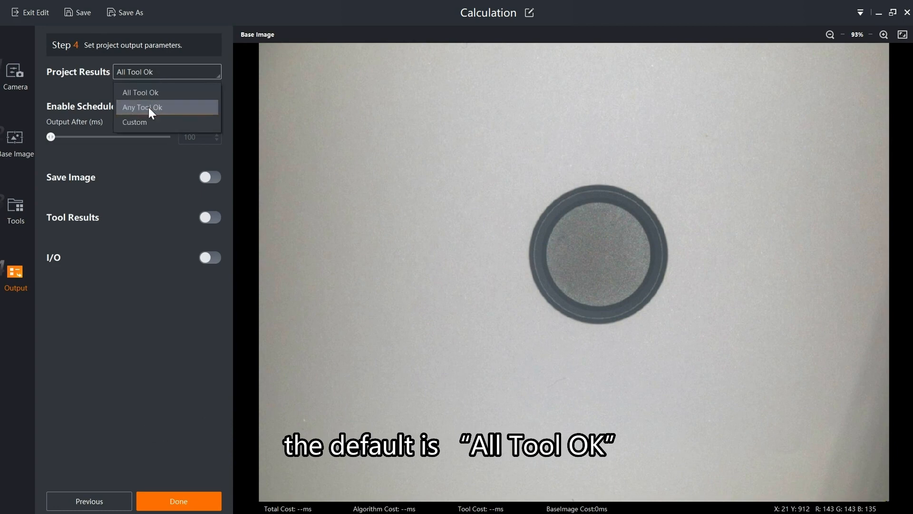
{"action": "left_click", "coordinate": [134, 122]}
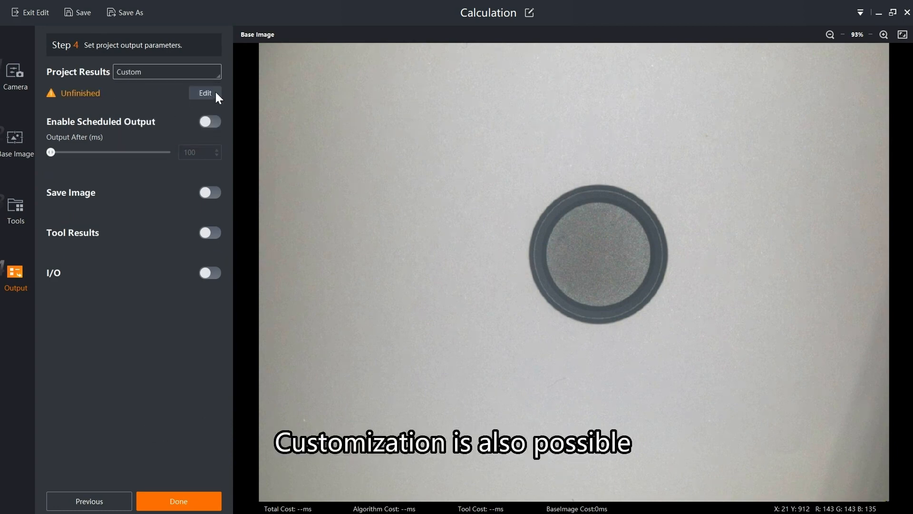
{"action": "left_click", "coordinate": [204, 93]}
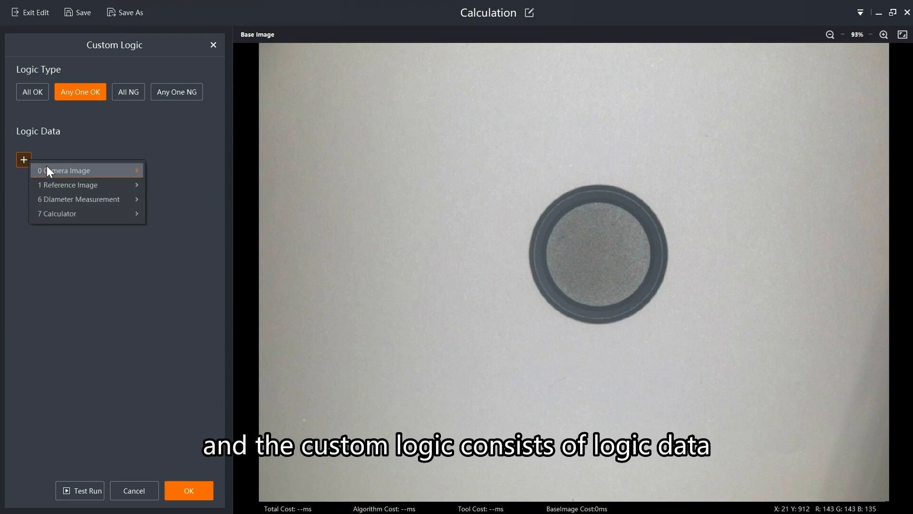
{"action": "mouse_move", "coordinate": [67, 185]}
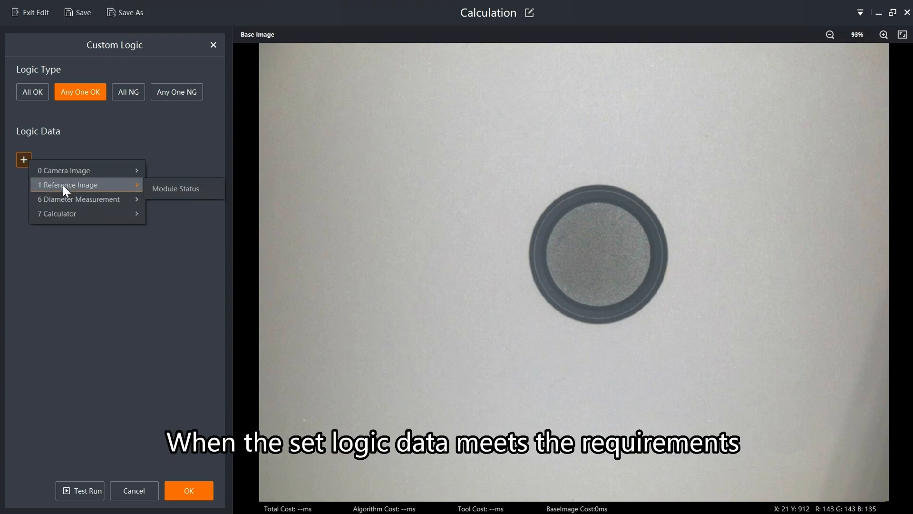
{"action": "mouse_move", "coordinate": [63, 263]}
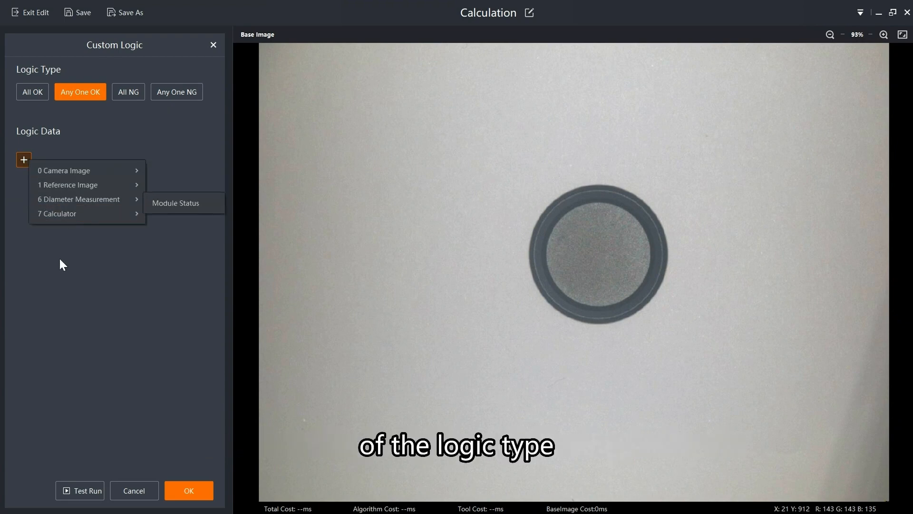
{"action": "mouse_move", "coordinate": [117, 477]}
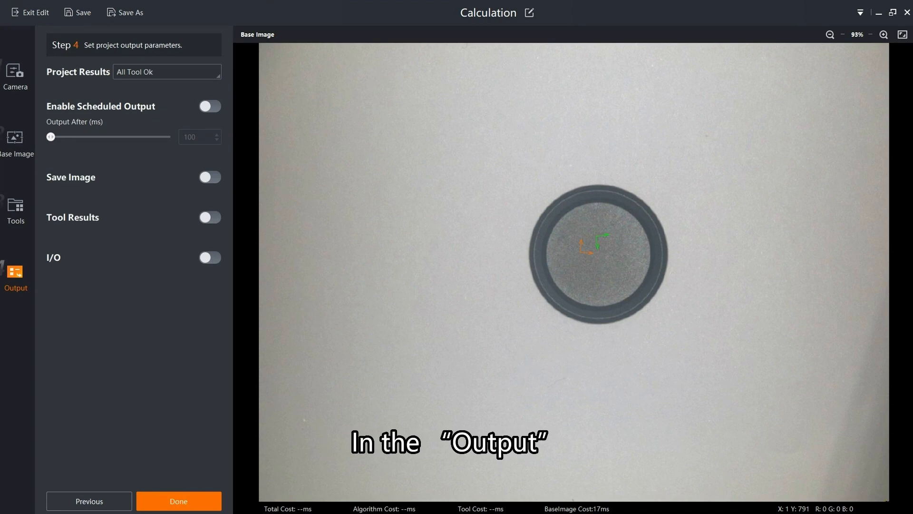
Enable Tool Results and output Calculator 7's Module Status String as True/False.
{"action": "left_click", "coordinate": [208, 217]}
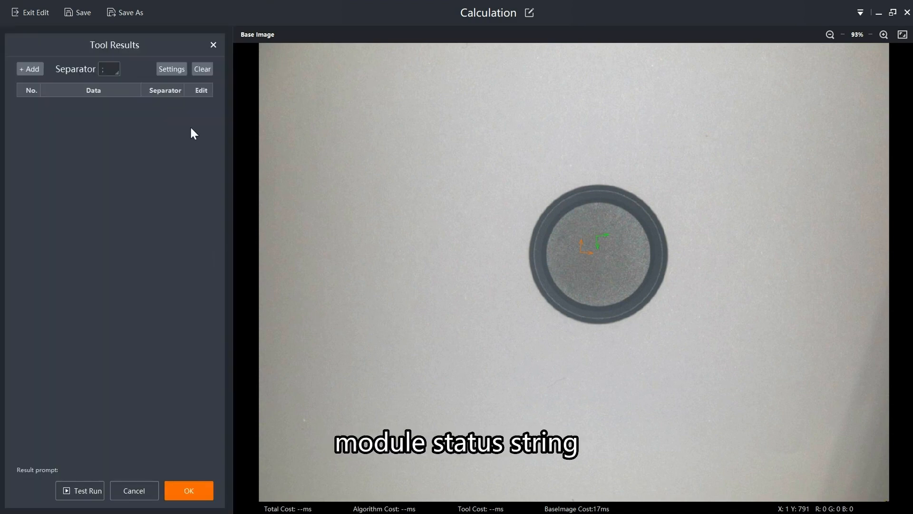
{"action": "left_click", "coordinate": [29, 68]}
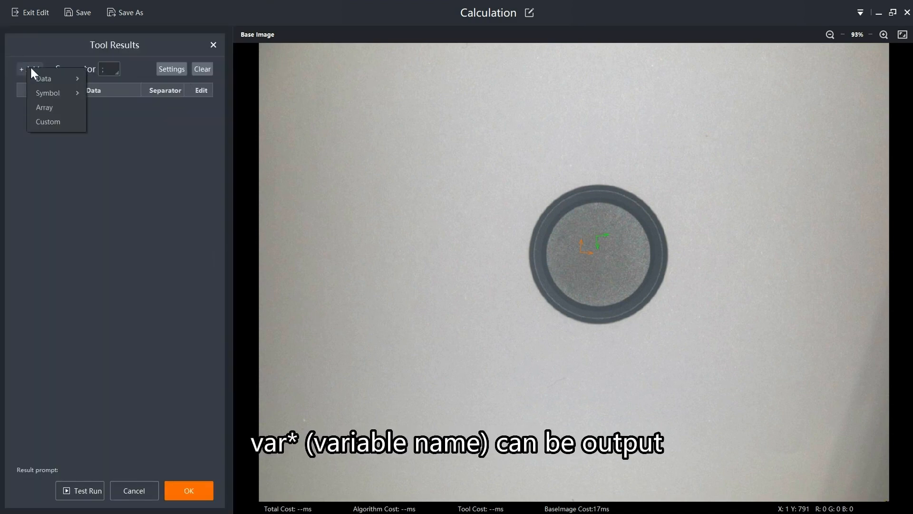
{"action": "mouse_move", "coordinate": [56, 81]}
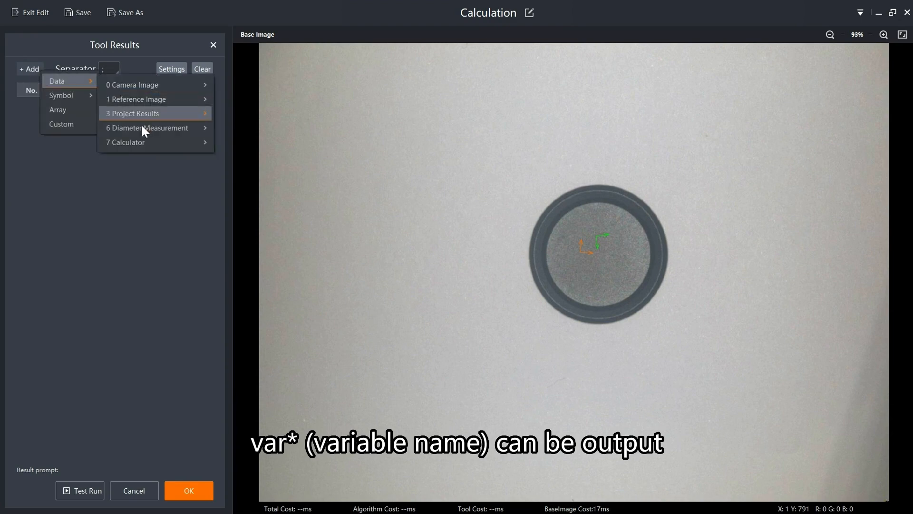
{"action": "left_click", "coordinate": [125, 142]}
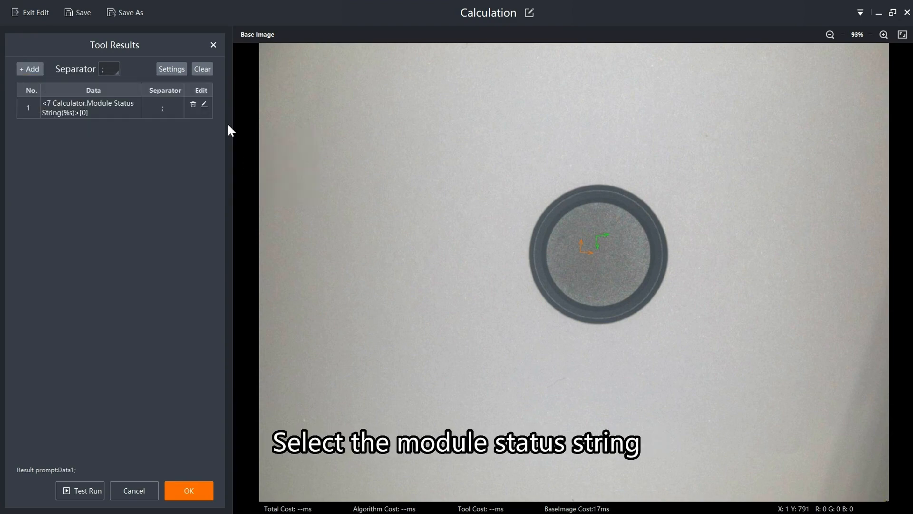
{"action": "left_click", "coordinate": [204, 103]}
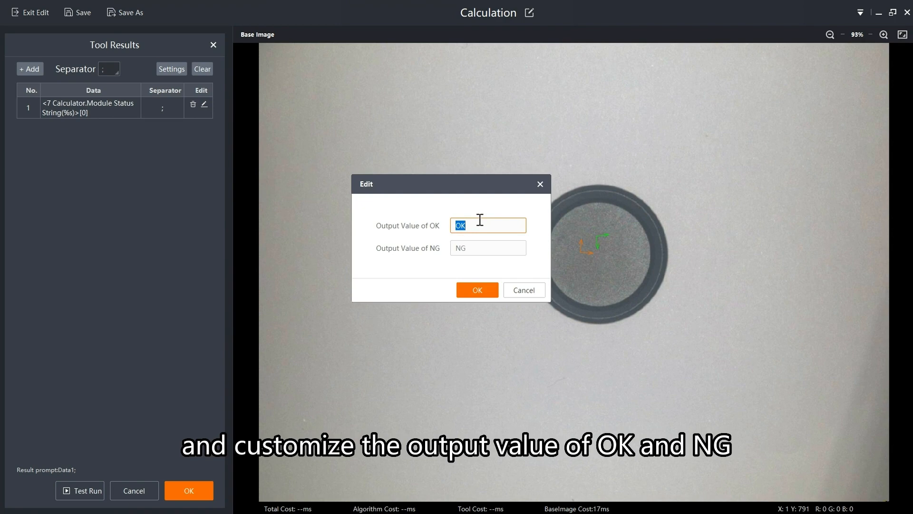
{"action": "type", "text": "True"}
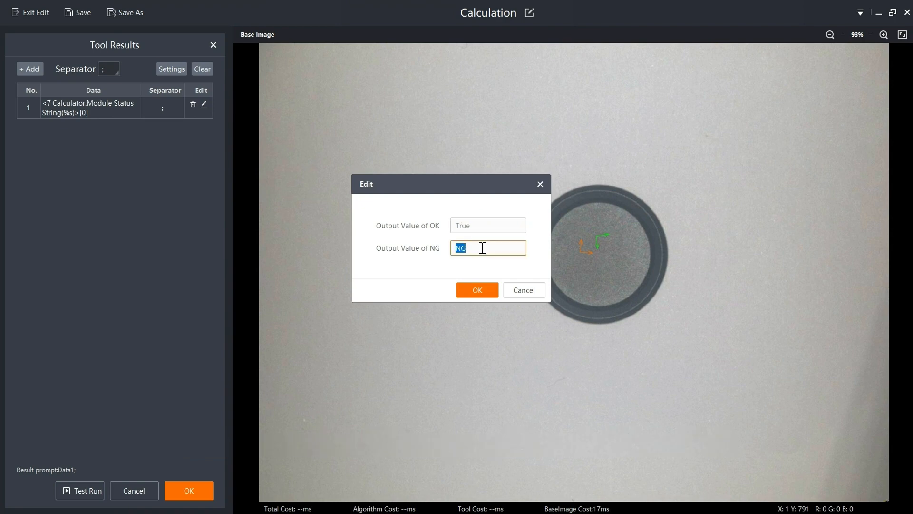
{"action": "type", "text": "False"}
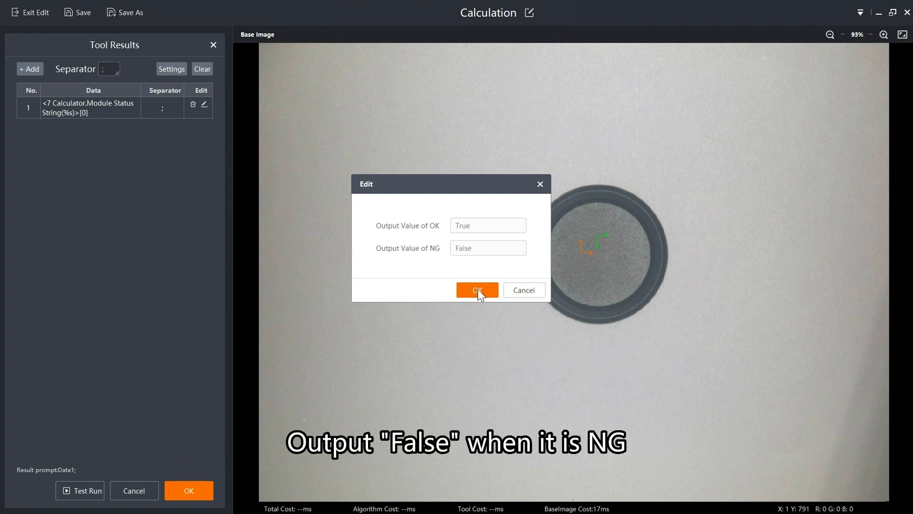
{"action": "left_click", "coordinate": [476, 290]}
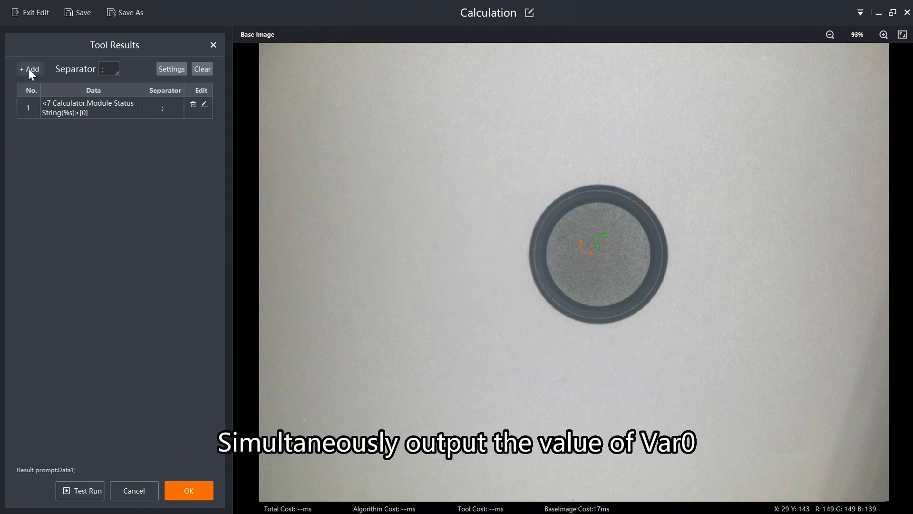
Add var0 and var1 as further output items and confirm the three results.
{"action": "left_click", "coordinate": [29, 69]}
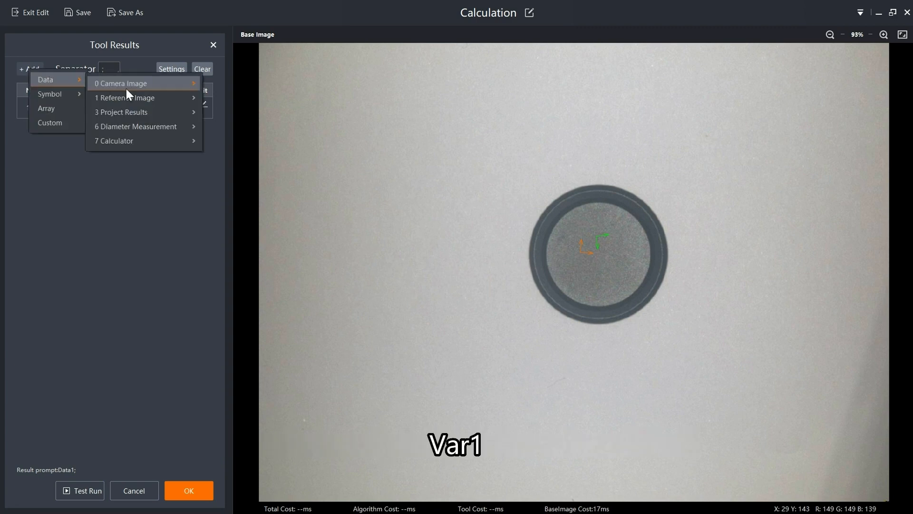
{"action": "left_click", "coordinate": [121, 140]}
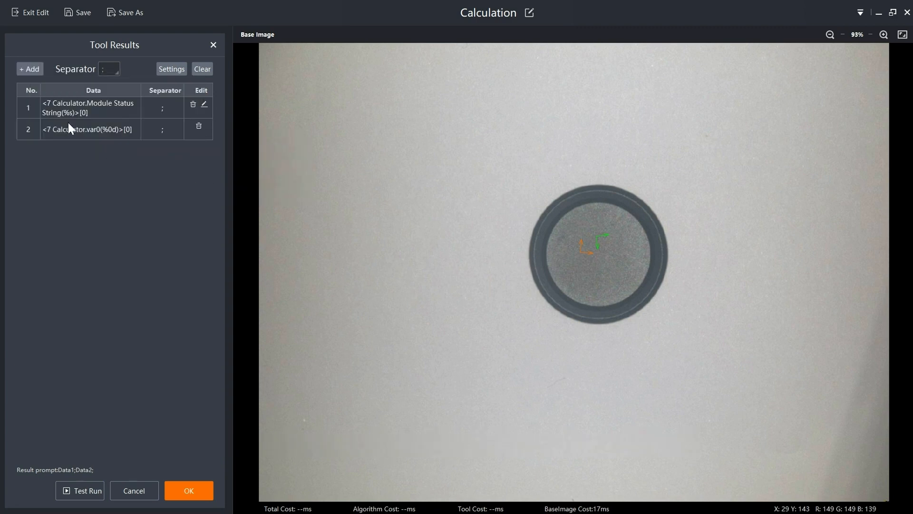
{"action": "left_click", "coordinate": [29, 68]}
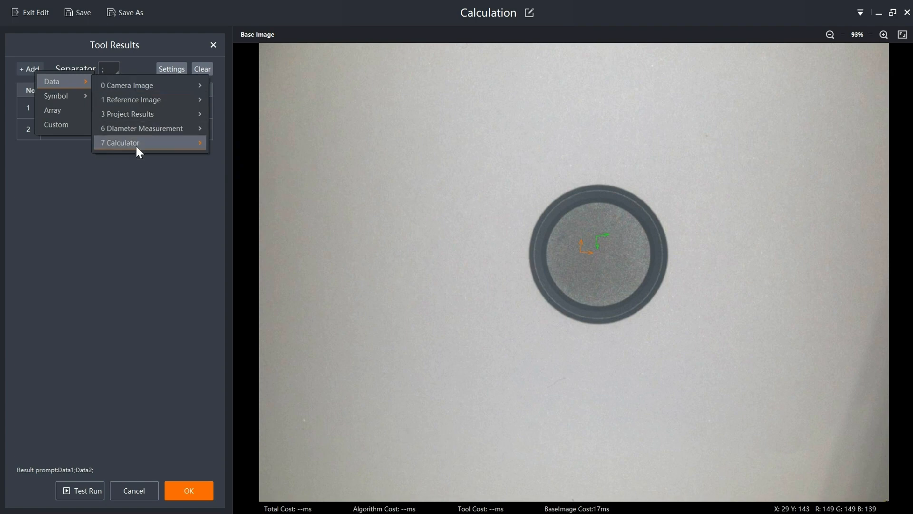
{"action": "left_click", "coordinate": [120, 142]}
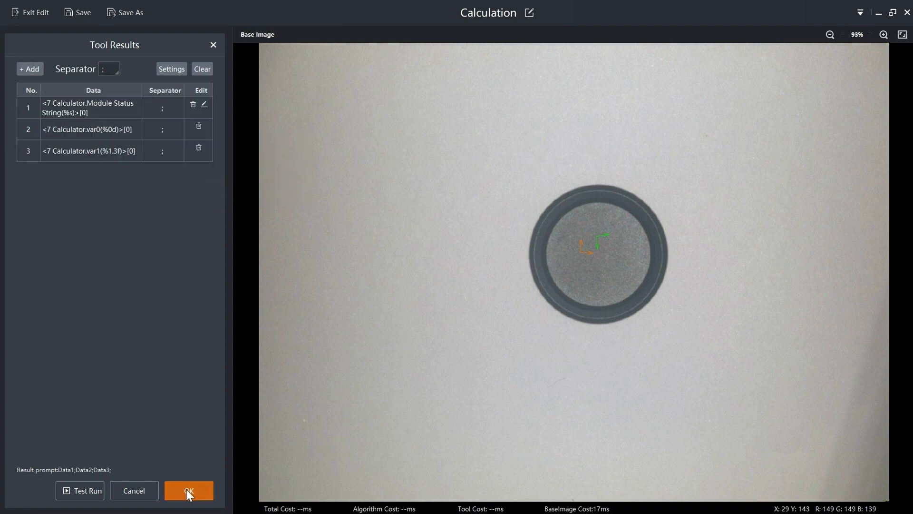
{"action": "left_click", "coordinate": [188, 490]}
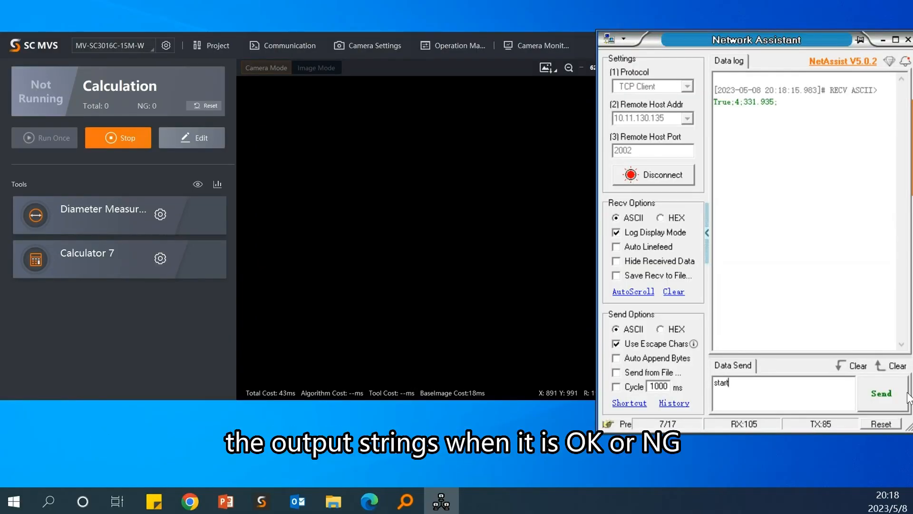
Send 'start' three times in Network Assistant, each returning strings like True;4;331.948.
{"action": "left_click", "coordinate": [881, 394]}
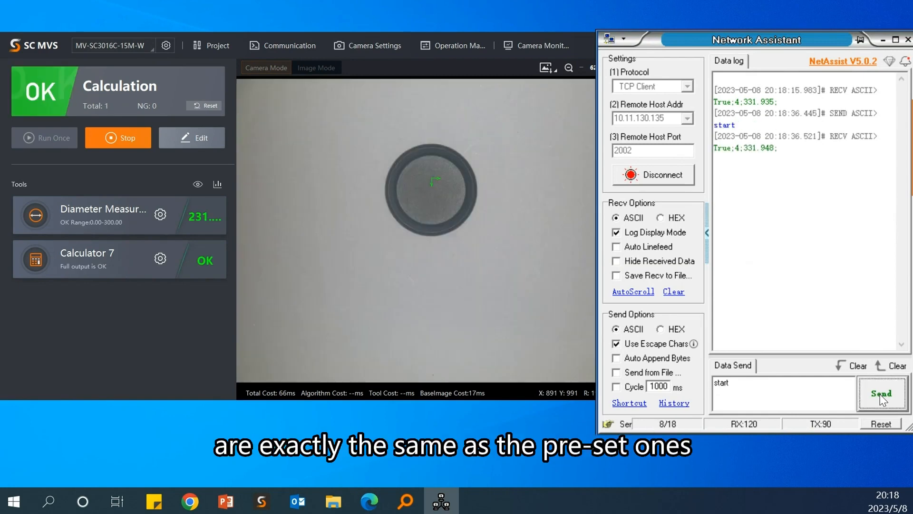
{"action": "left_click", "coordinate": [880, 394]}
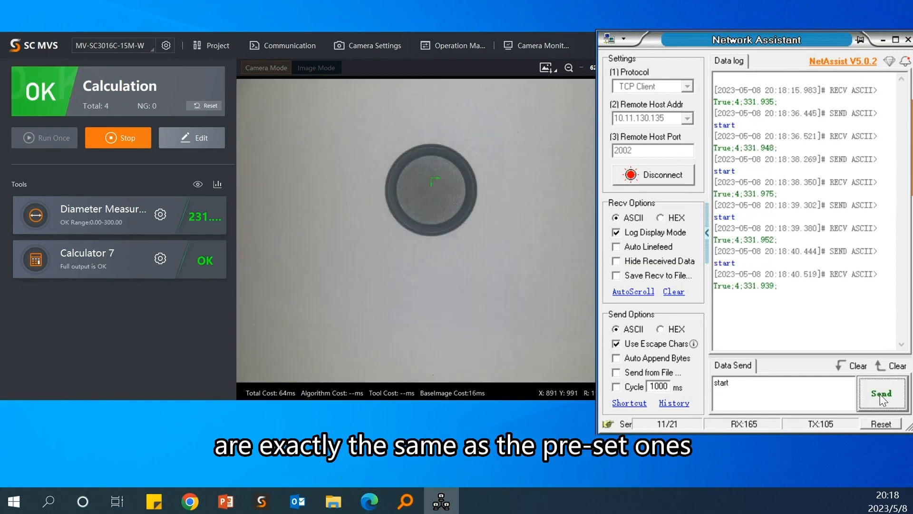
{"action": "left_click", "coordinate": [881, 394]}
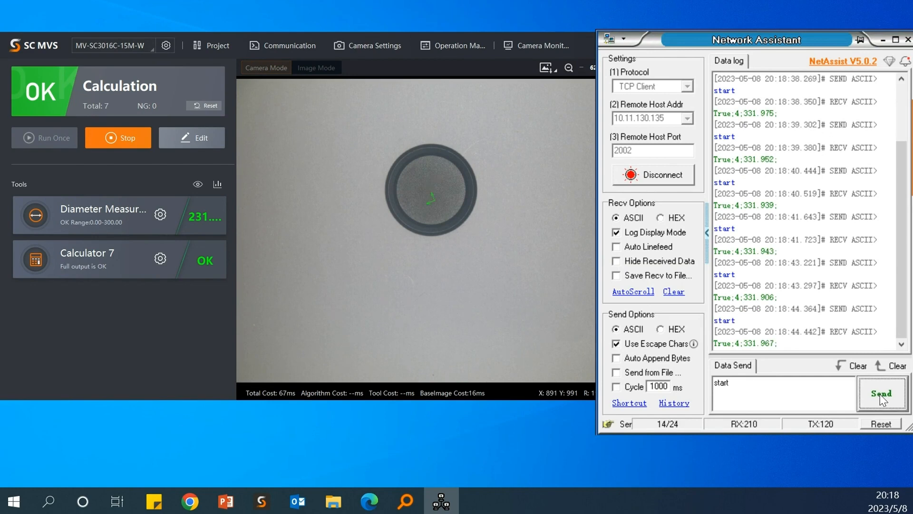
{"action": "mouse_move", "coordinate": [525, 399]}
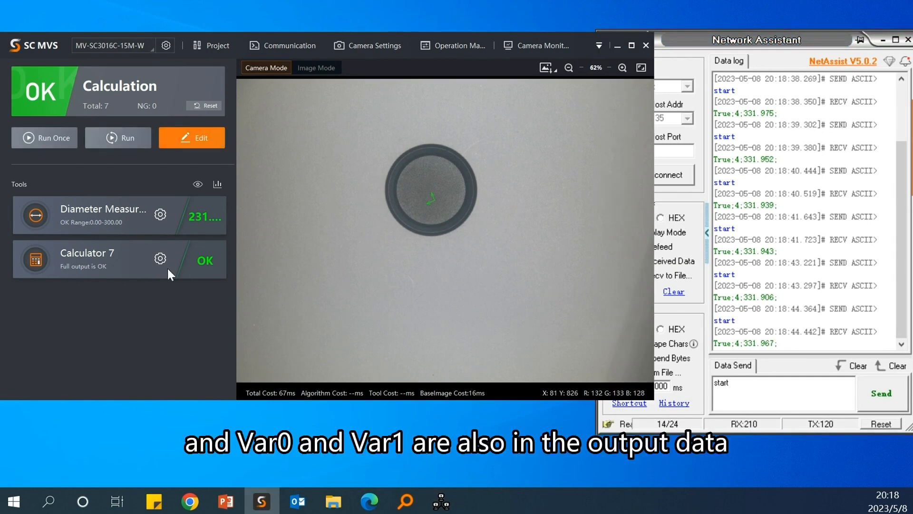
Adjust Calculator 7 so it goes NG, then trigger inspections returning False;4;331.935.
{"action": "left_click", "coordinate": [160, 258]}
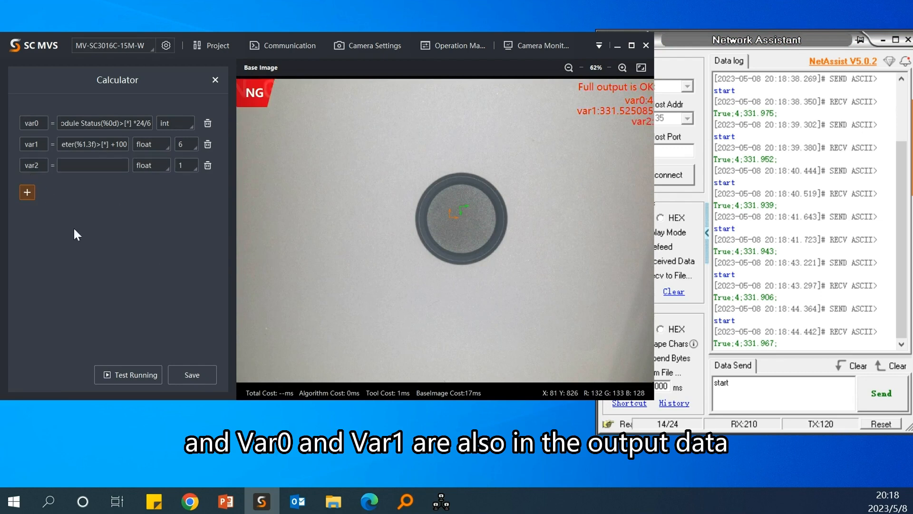
{"action": "left_click", "coordinate": [880, 394]}
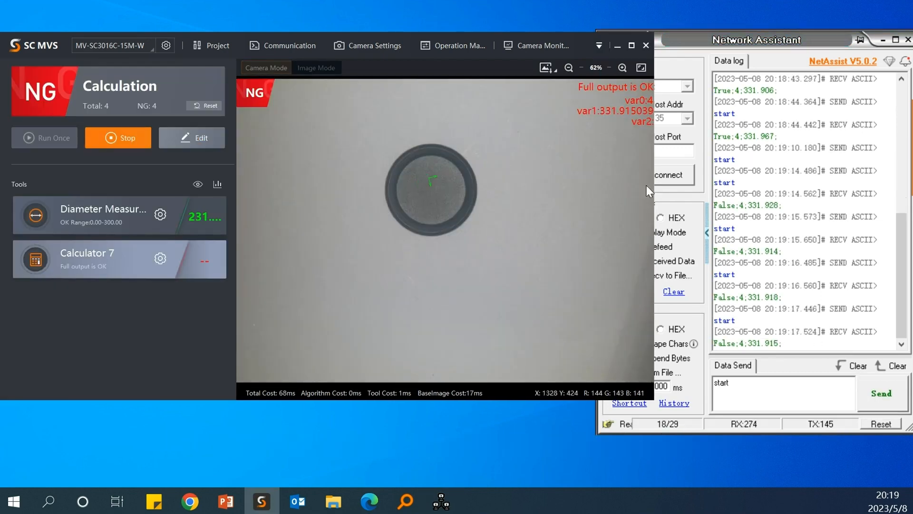
{"action": "left_click", "coordinate": [881, 393]}
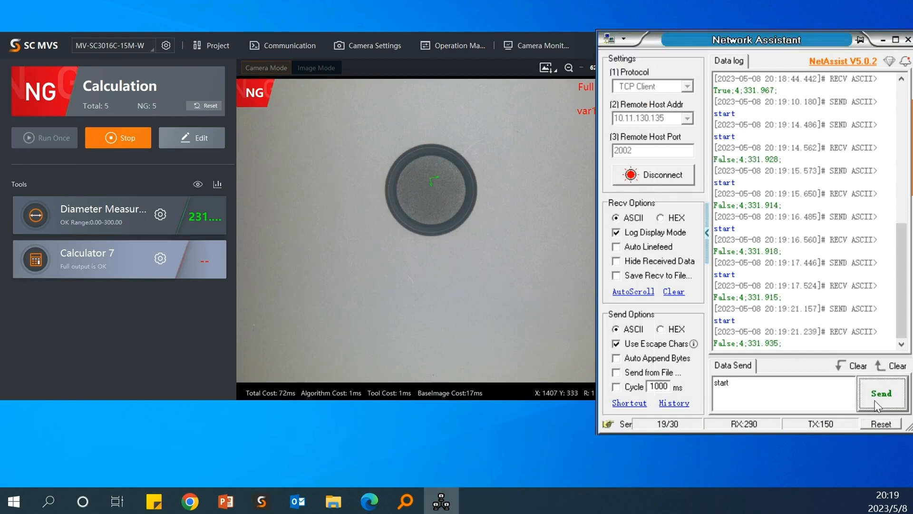